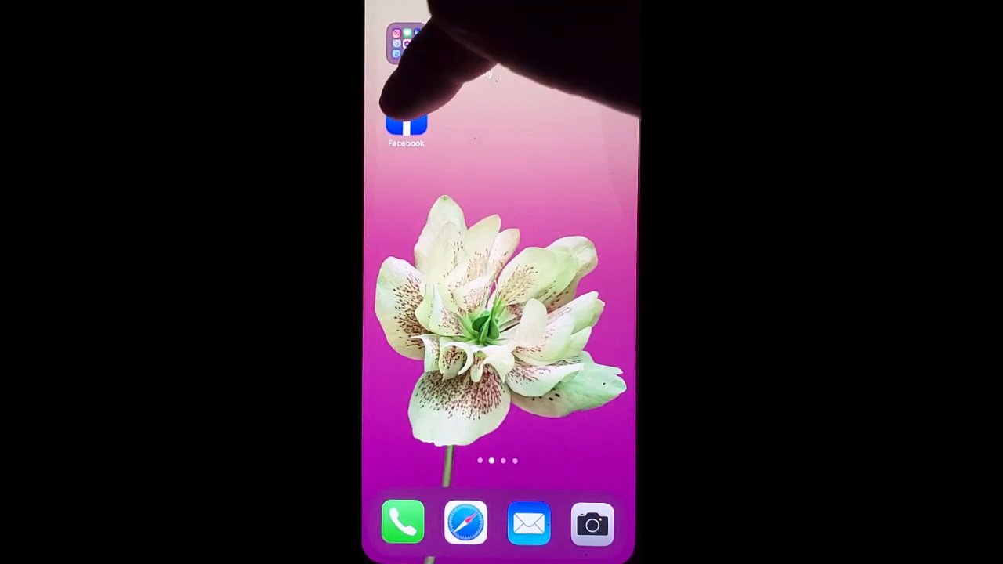
Launch Facebook and bring up the new post composer from 'What's on your mind?'
click(406, 122)
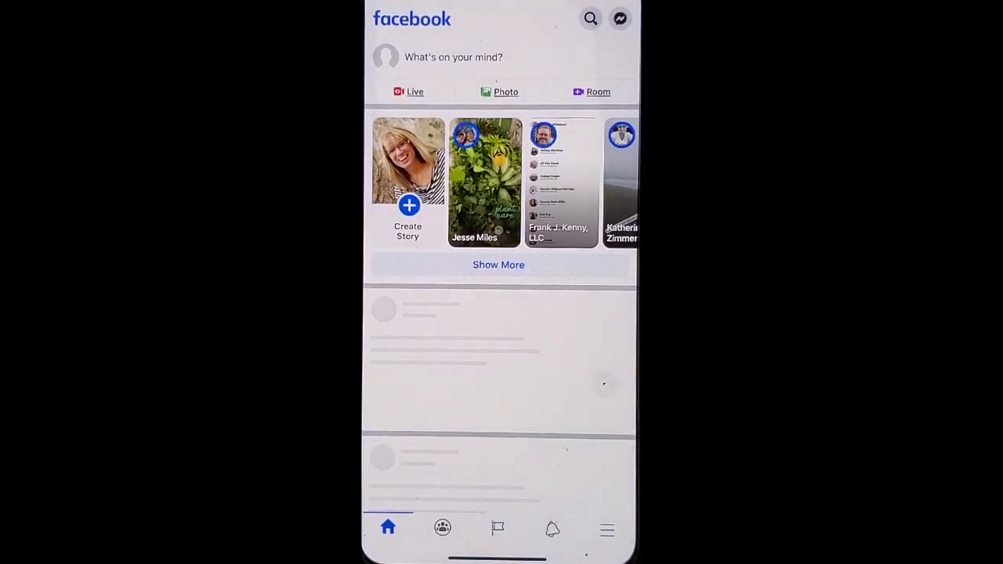
click(453, 57)
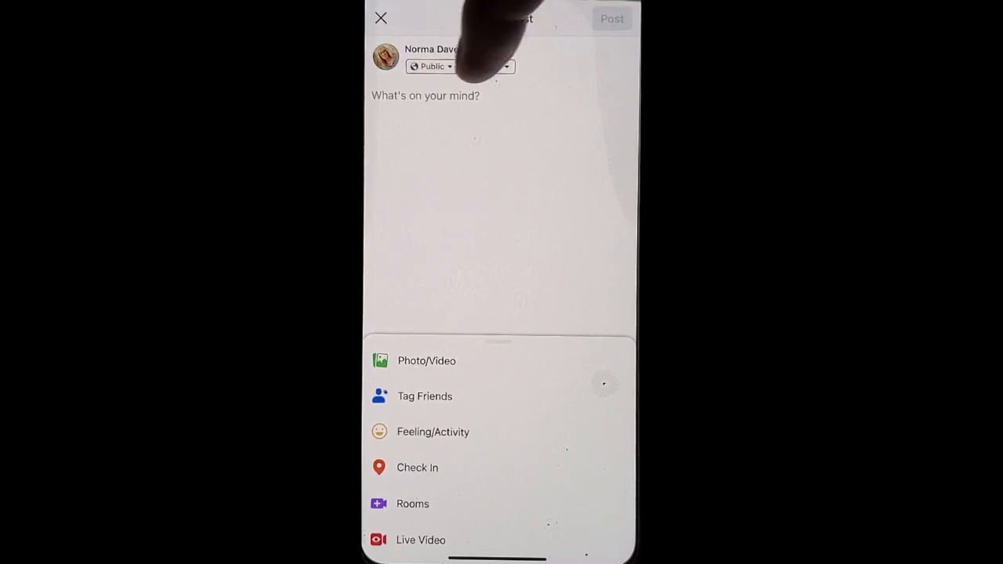
Change the post audience from Public to the custom Chamber list and confirm
click(430, 66)
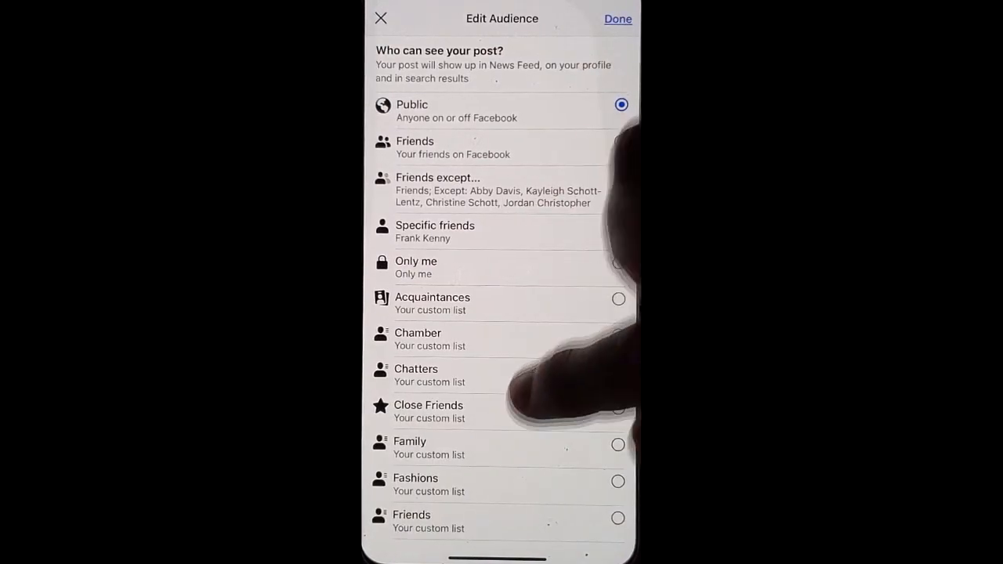
scroll(down, 3)
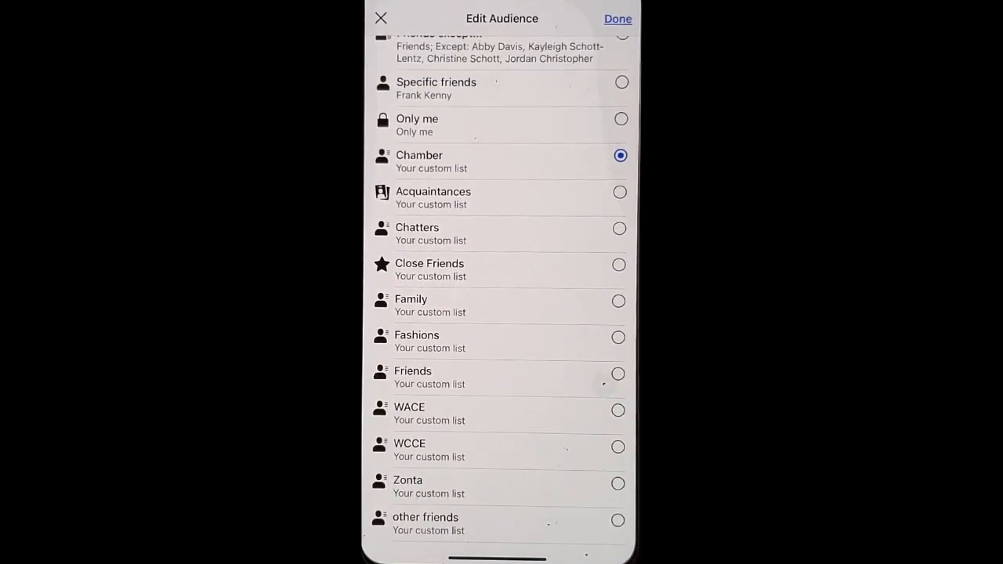
click(617, 19)
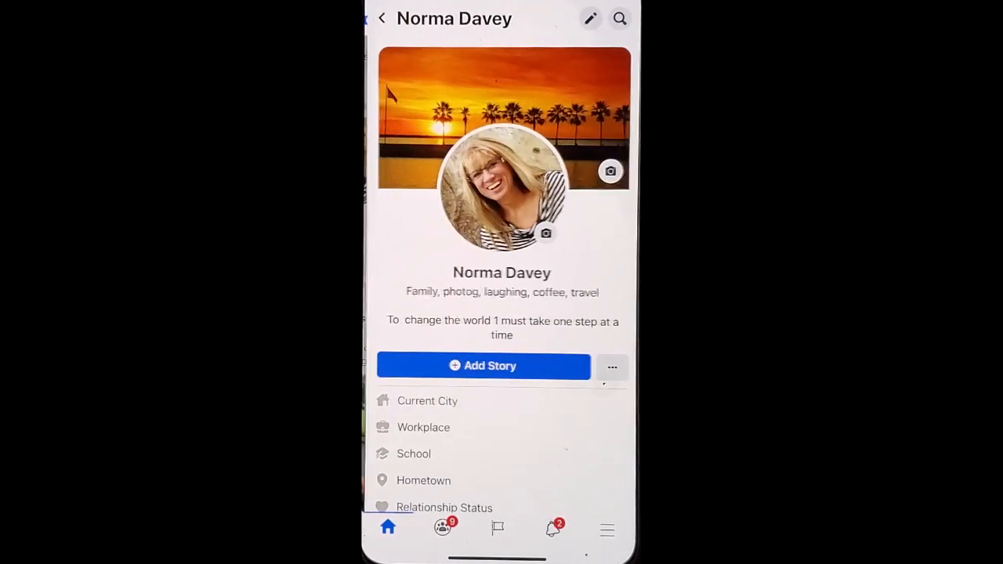
scroll(down, 3)
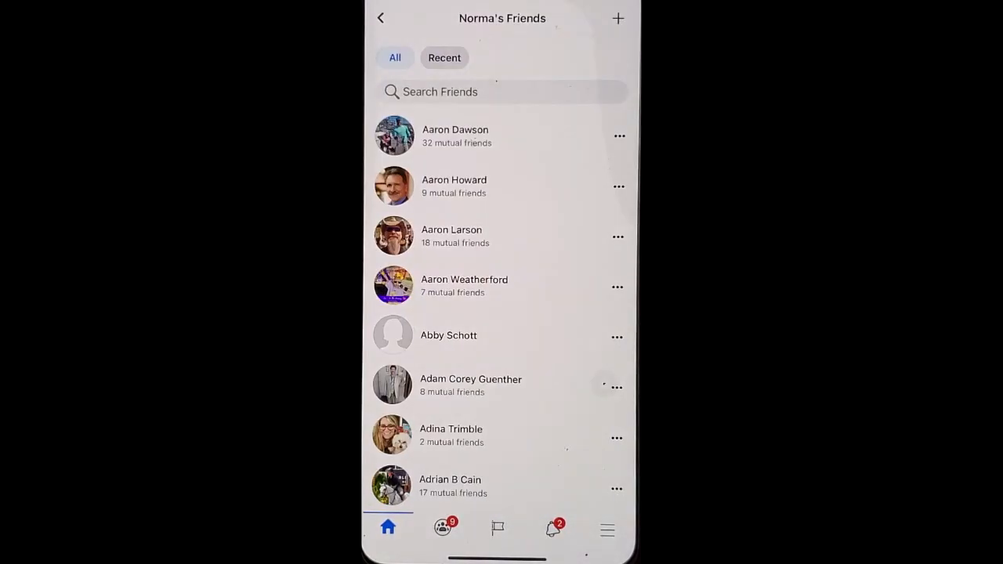
click(454, 185)
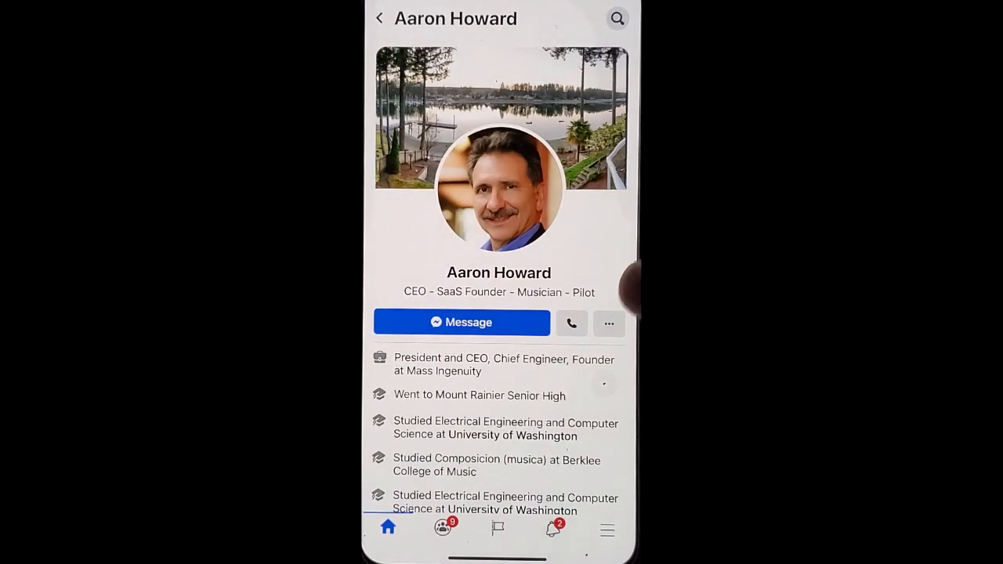
click(608, 322)
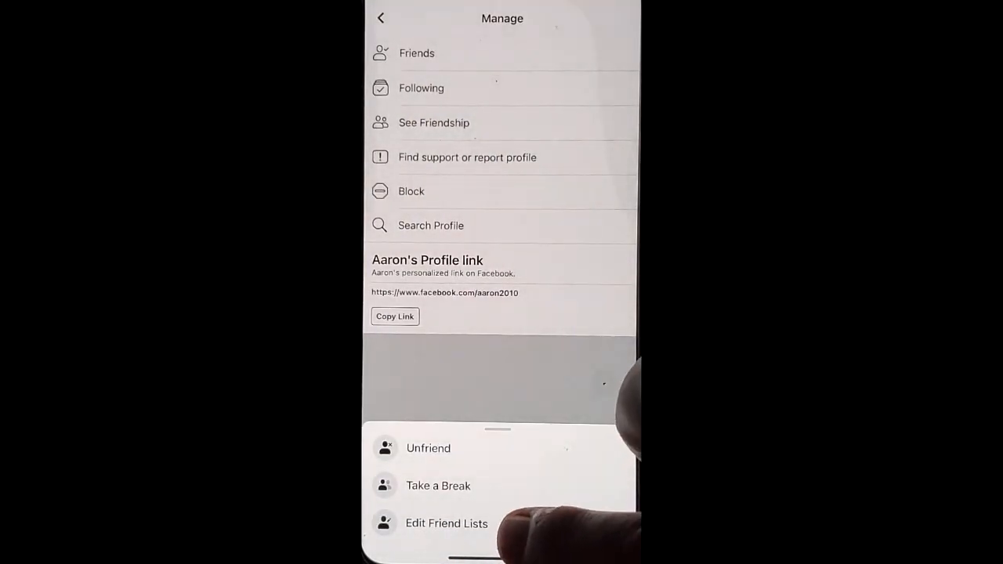
click(445, 524)
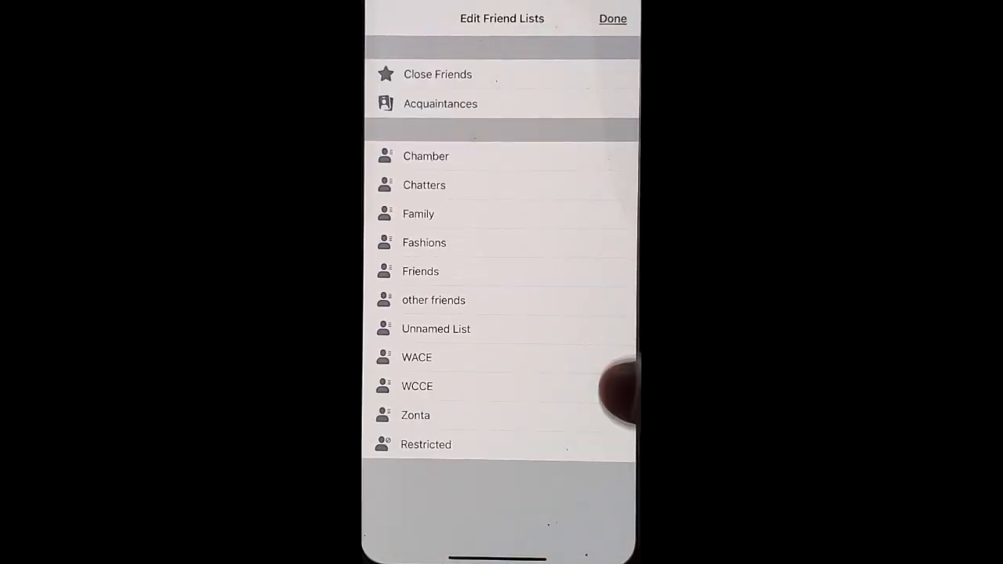
click(426, 157)
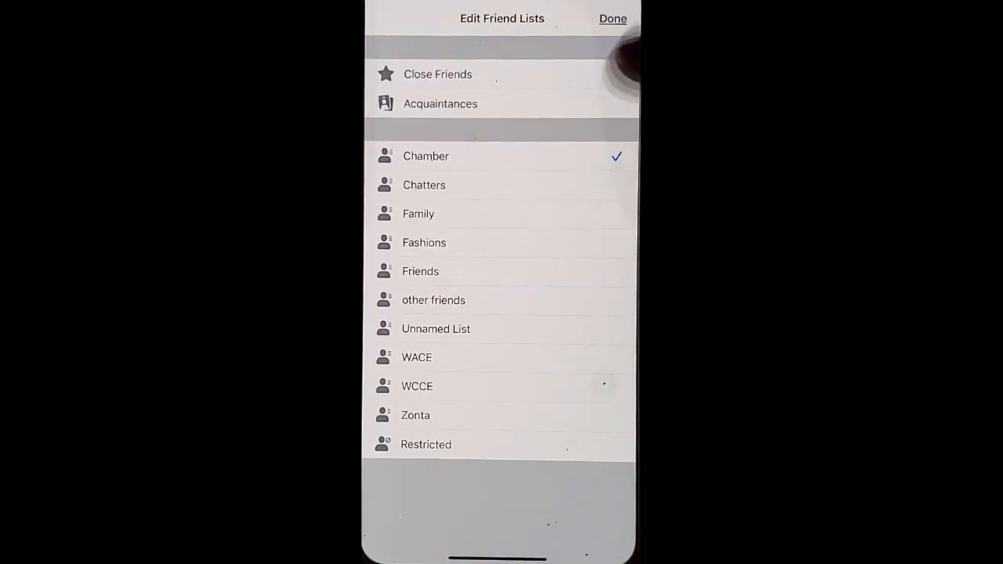